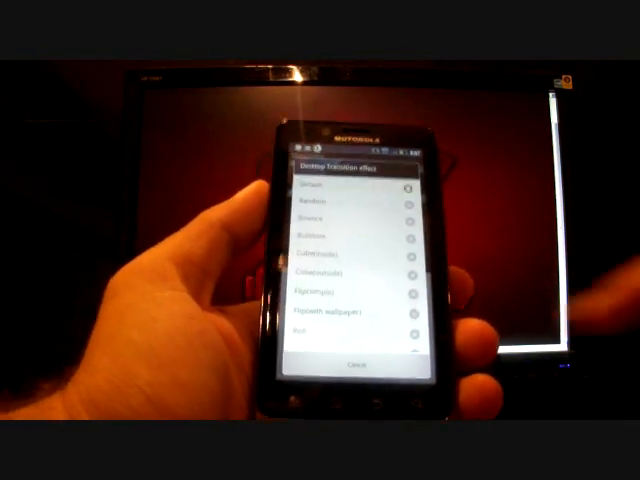
scroll("down", 3)
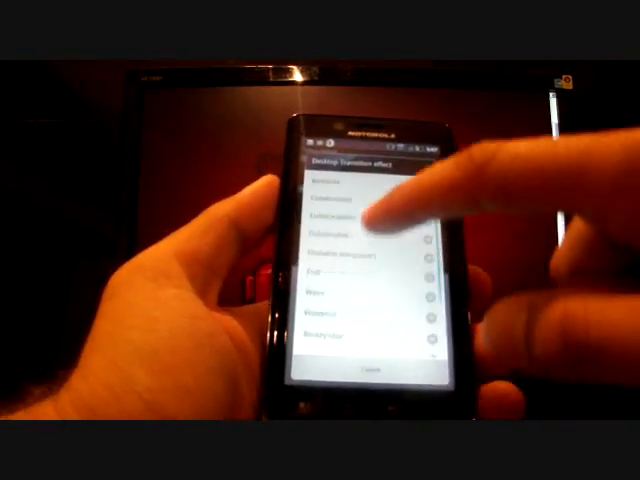